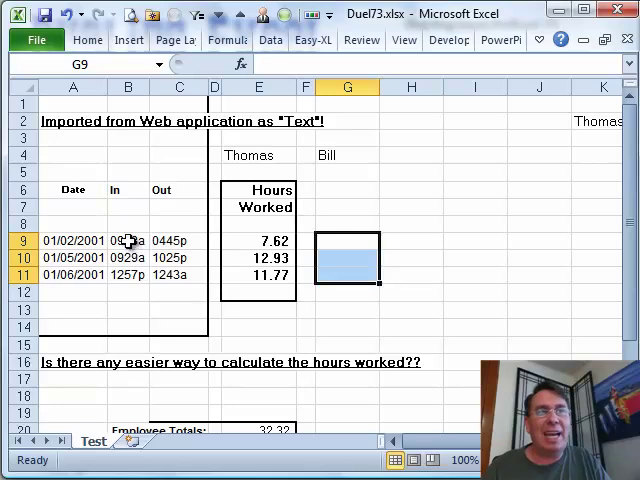
pyautogui.moveTo(172, 236)
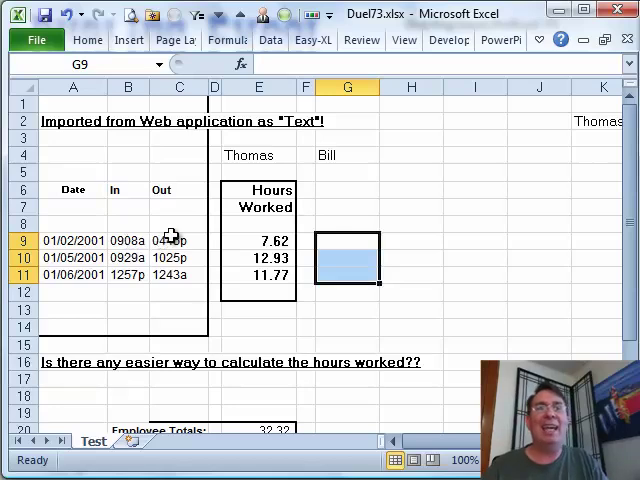
pyautogui.moveTo(252, 246)
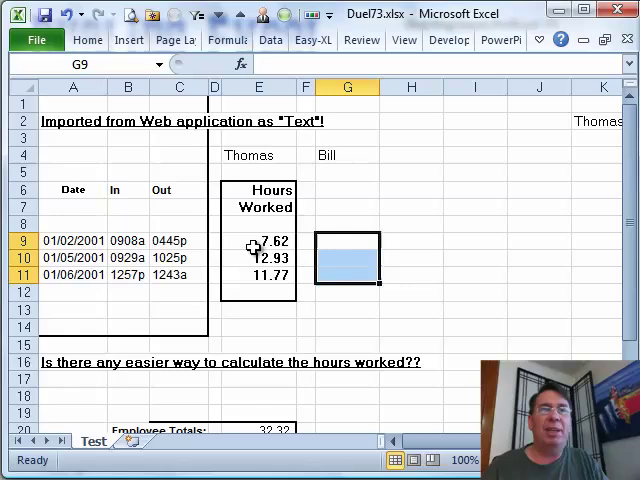
# - Select E9 to review Thomas's existing IFERROR/MOD hours formula
pyautogui.click(258, 240)
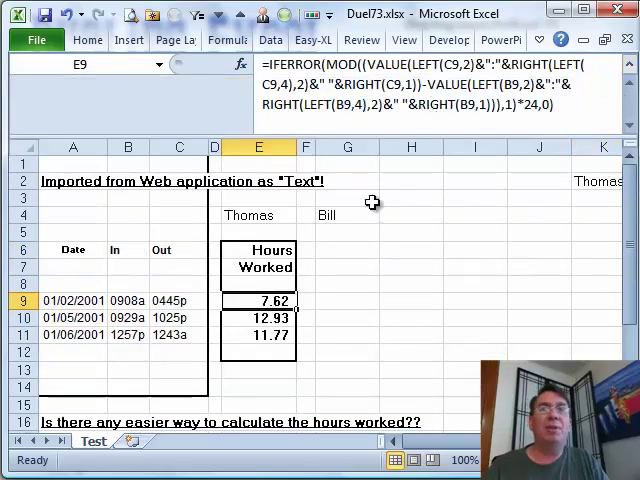
pyautogui.moveTo(336, 408)
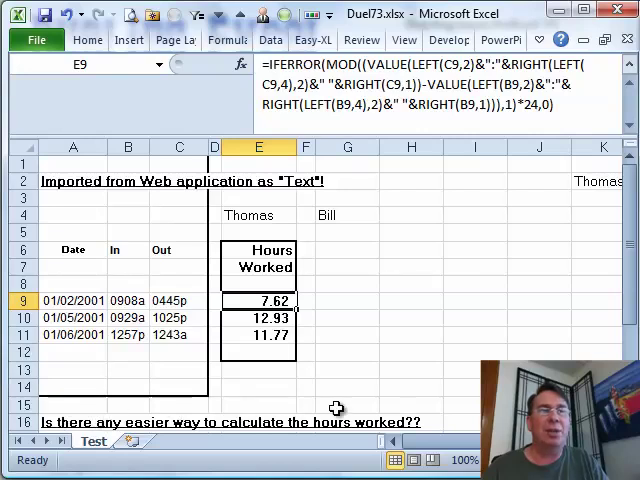
pyautogui.moveTo(352, 300)
pyautogui.write('=')
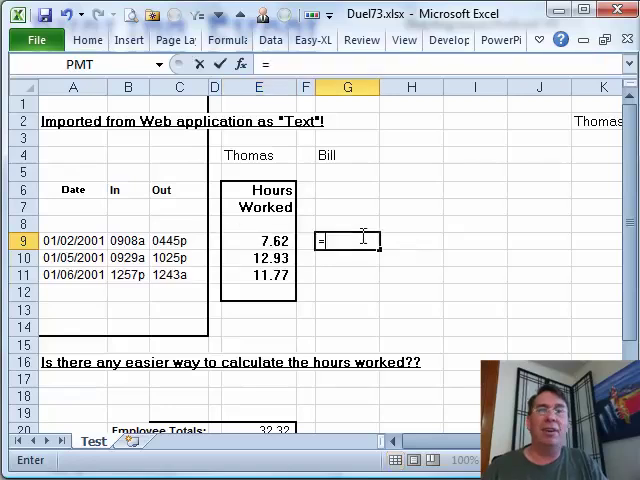
# - Enter =TIMEVALUE(TEXT(LEFT(C9,4),"00\:00")) in G9, converting the Out time digits to 0.197917
pyautogui.write('TIMEV')
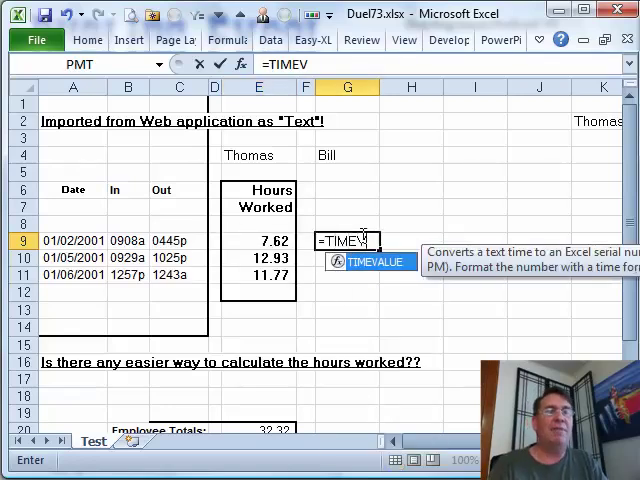
pyautogui.write('ALUE(')
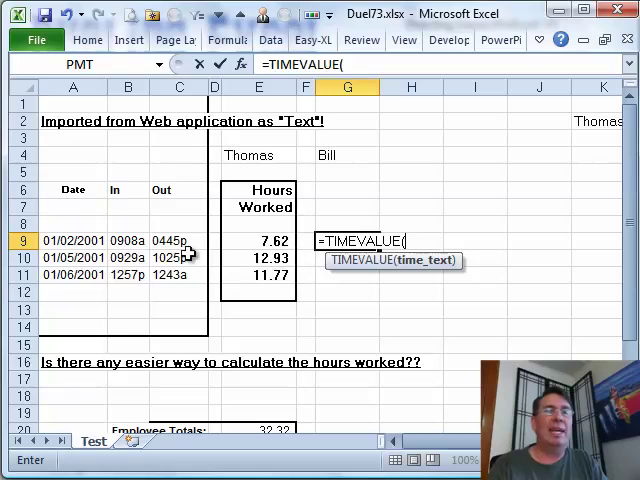
pyautogui.click(180, 240)
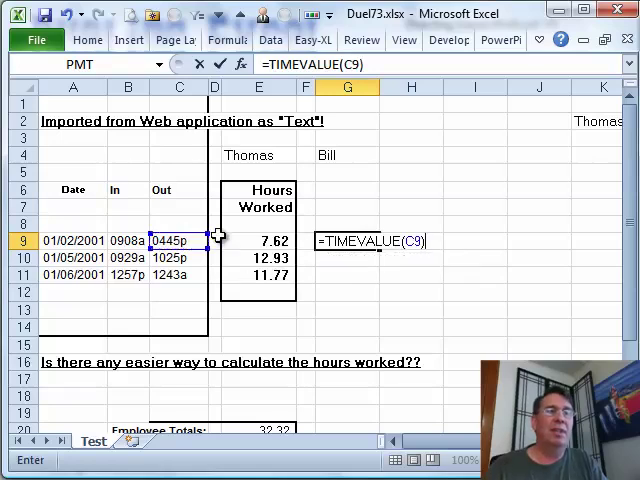
pyautogui.write('LEFT(')
pyautogui.press('Enter')
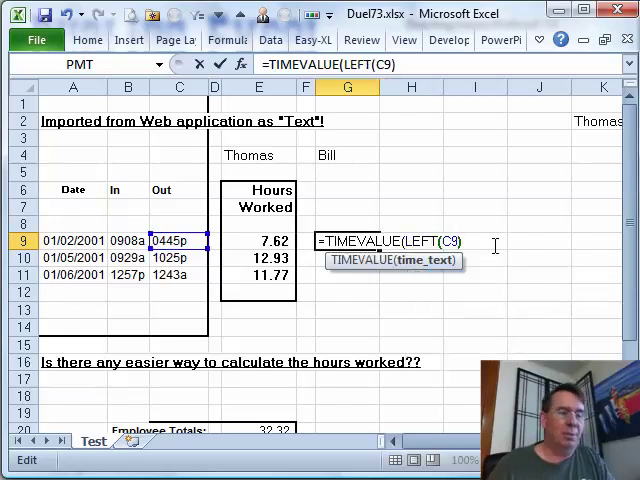
pyautogui.write(',4')
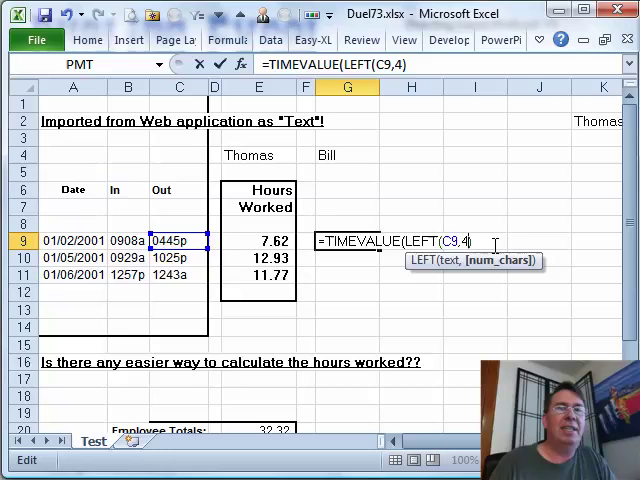
pyautogui.write('))')
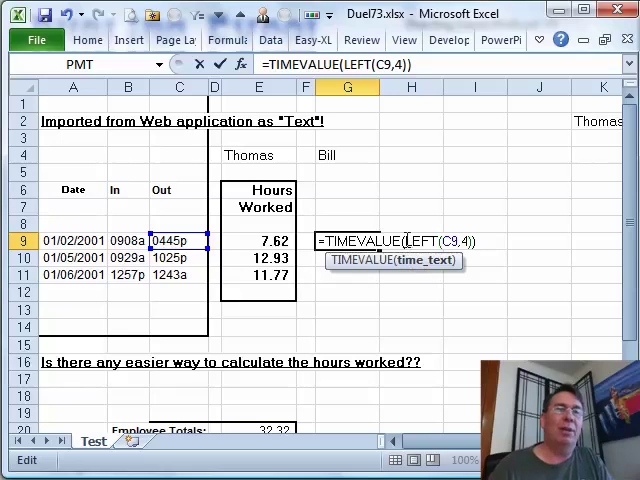
pyautogui.write('TEXT(')
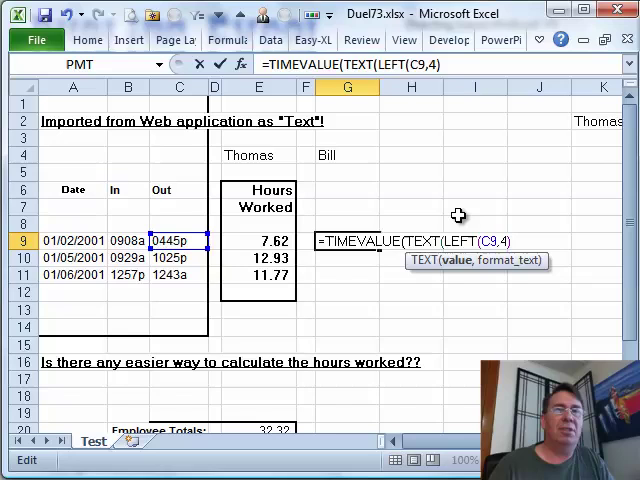
pyautogui.write(',"00')
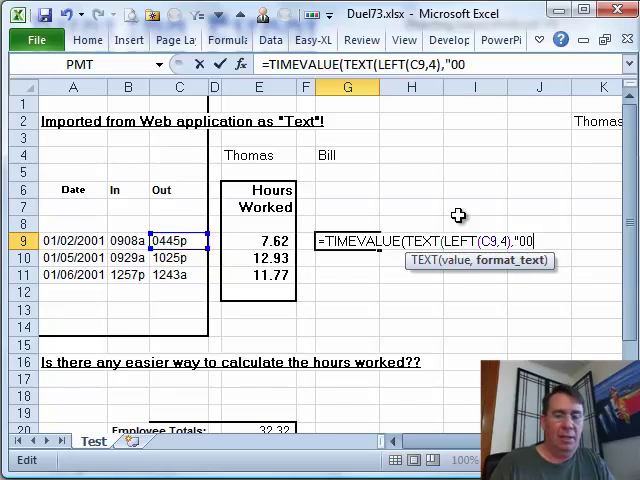
pyautogui.write('\\:')
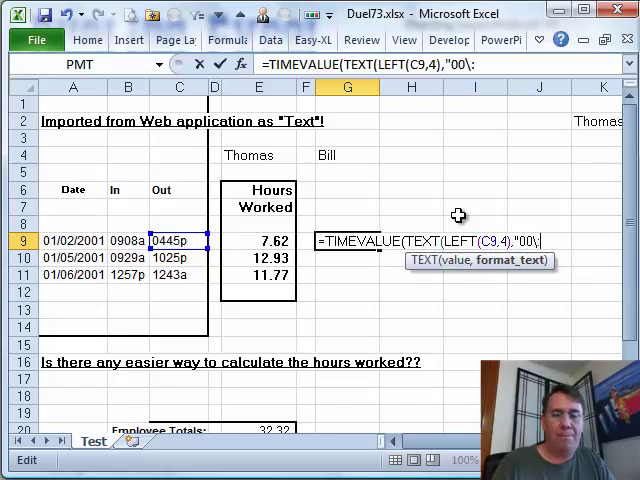
pyautogui.write('00')
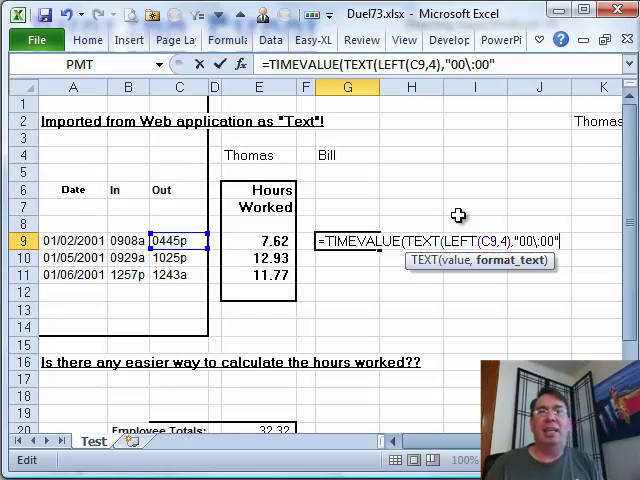
pyautogui.write('))')
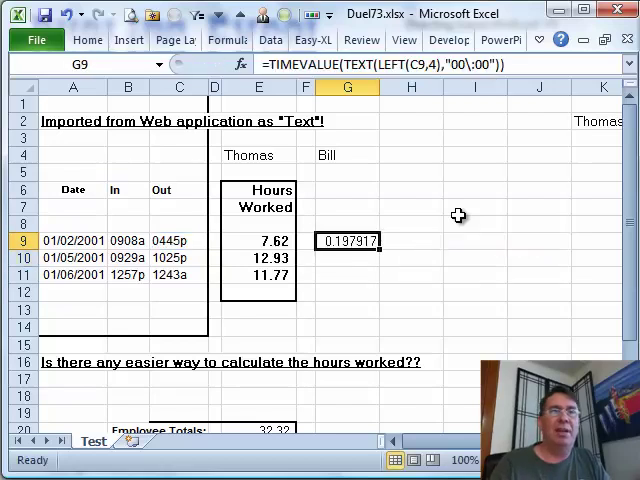
pyautogui.moveTo(180, 240)
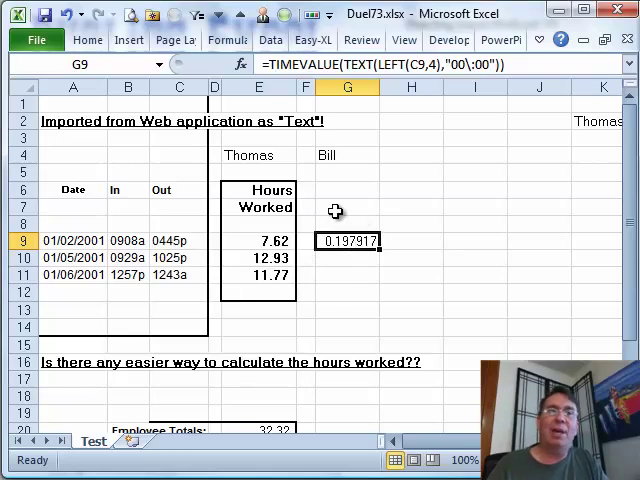
pyautogui.moveTo(348, 240)
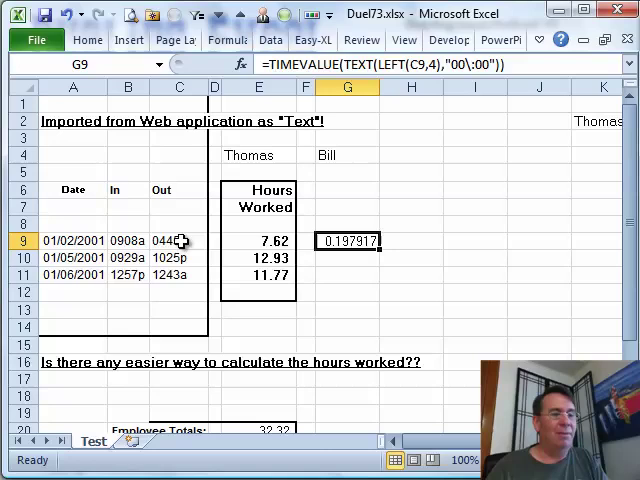
pyautogui.moveTo(408, 322)
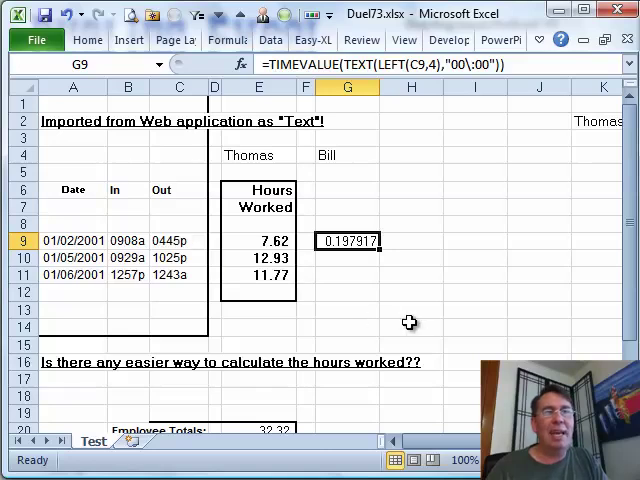
# - Append &RIGHT(C9,1)&"m" to G9's formula so 0445p reads as 0.697917
pyautogui.doubleClick(348, 240)
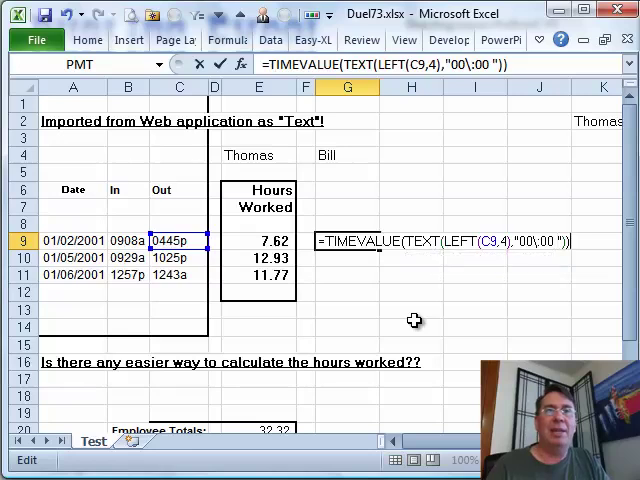
pyautogui.write('&ri')
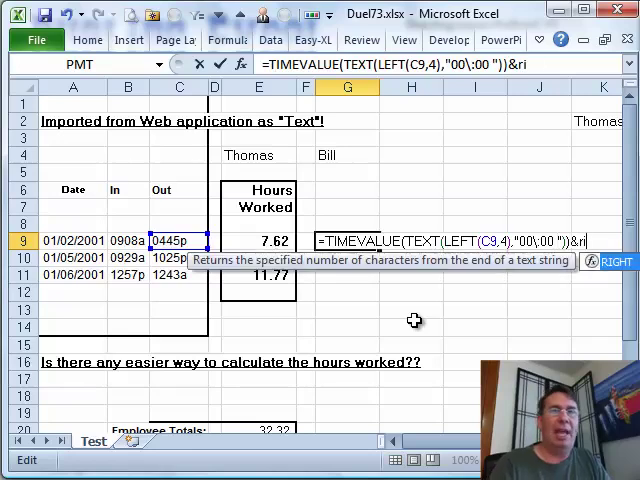
pyautogui.write('&right(C9')
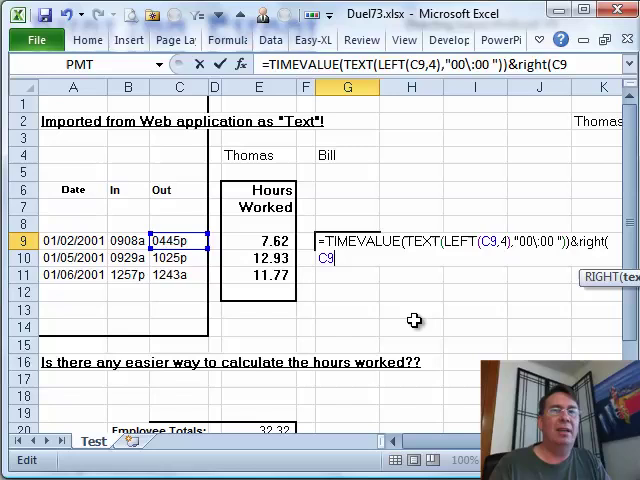
pyautogui.write(',1)&"')
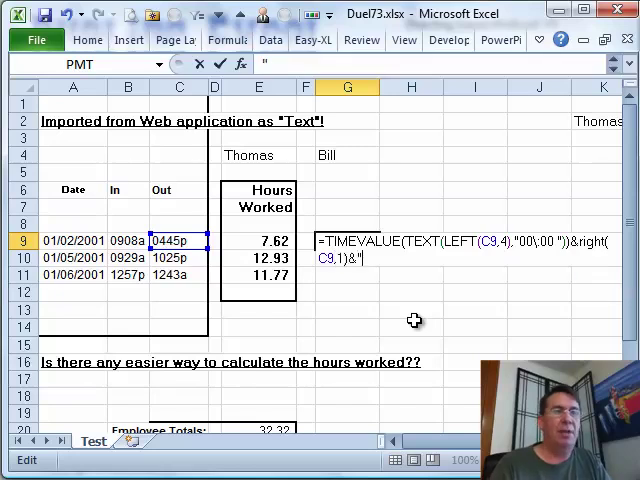
pyautogui.press('Enter')
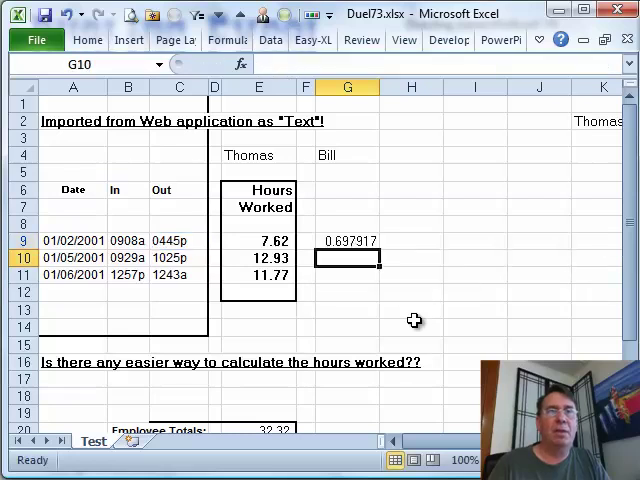
# - Subtract the converted B9 In time in G9 and multiply the difference by 24 for 7.616667 hours
pyautogui.click(348, 240)
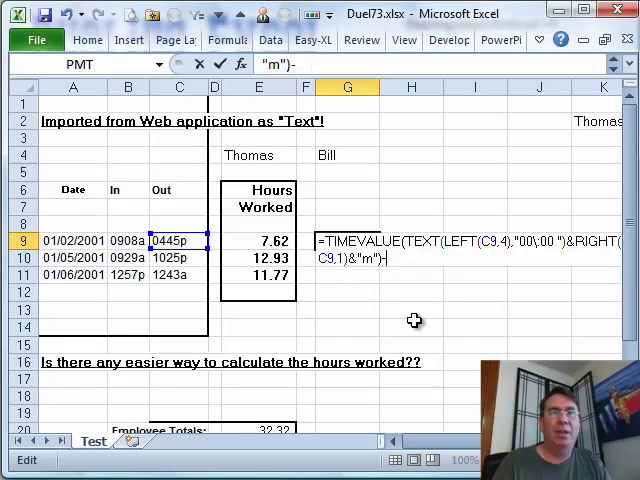
pyautogui.write('-TIMEVALUE(TEXT(LEFT(C9,4),"00\\:00 ")&RIGHT(C9,1)&"m")')
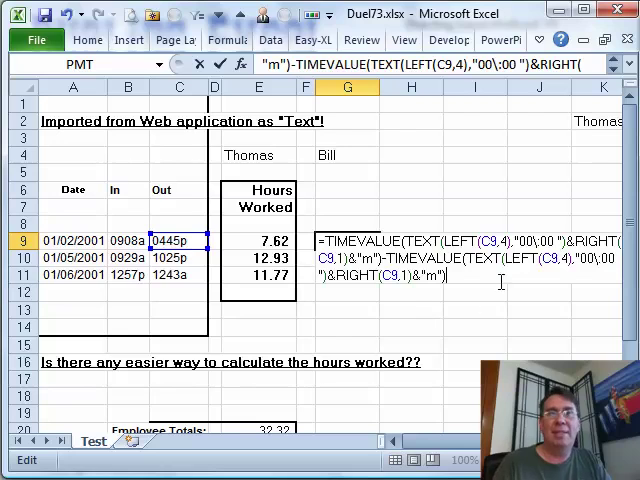
pyautogui.moveTo(548, 312)
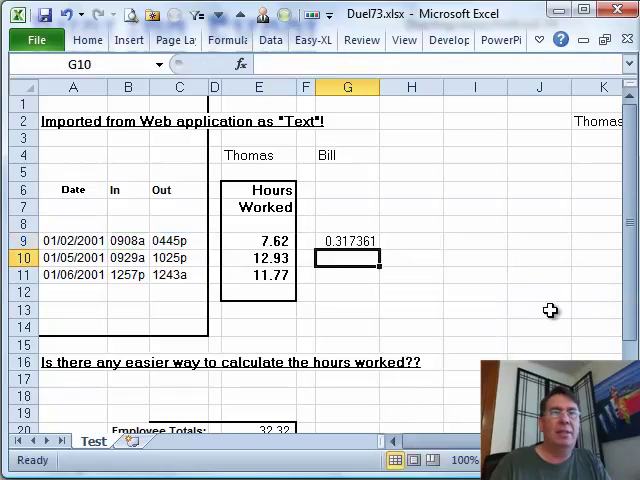
pyautogui.click(348, 240)
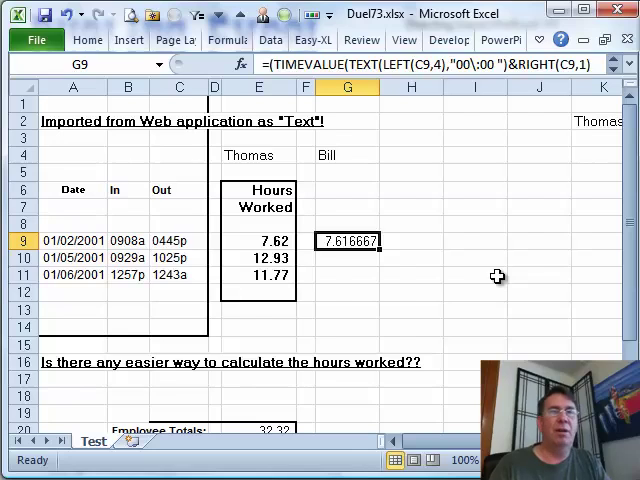
# - Fill Bill's MOD-based formula down G9:G11 so the overnight 1243a shift shows 11.76667
pyautogui.click(258, 240)
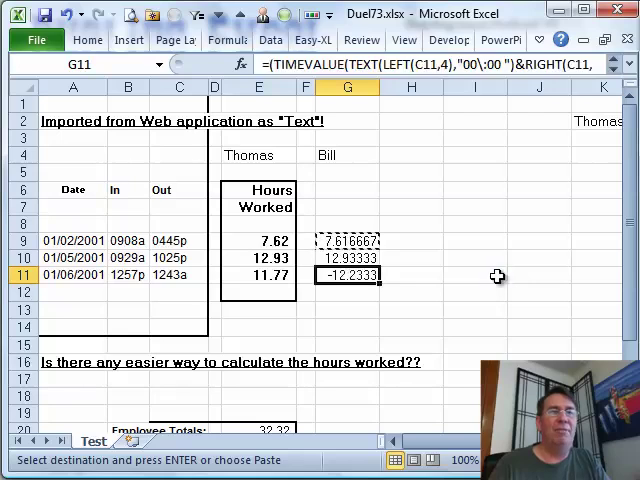
pyautogui.click(128, 274)
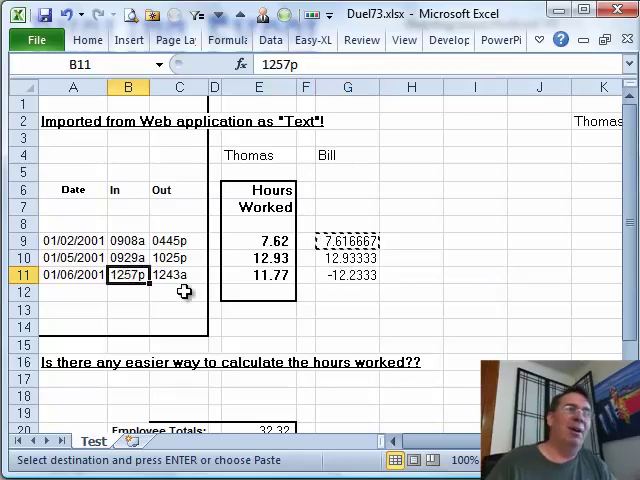
pyautogui.click(178, 274)
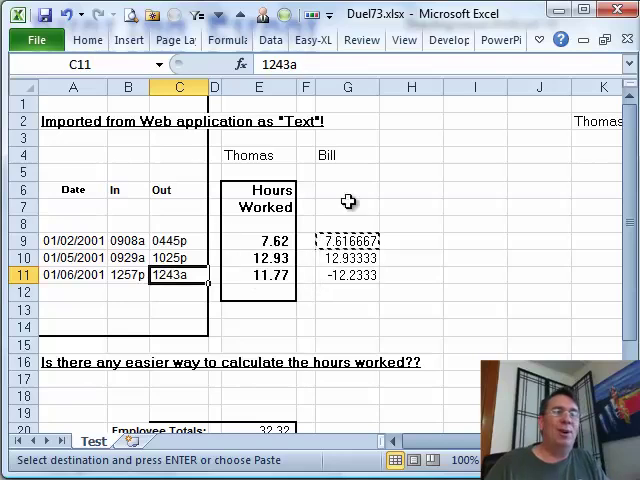
pyautogui.click(348, 274)
pyautogui.write("'")
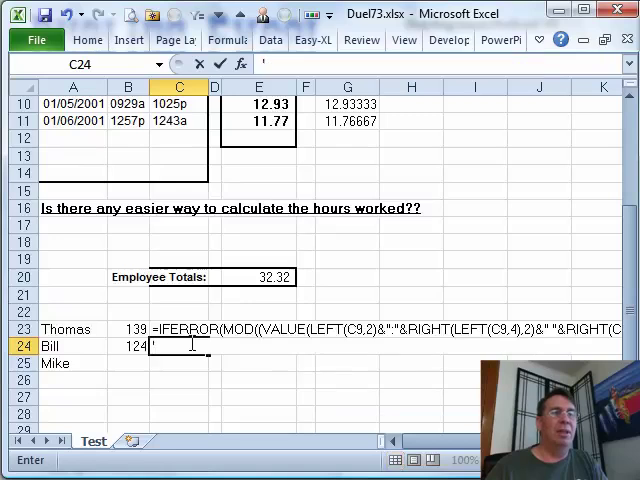
# - Compare formula lengths with LEN: 139 characters for Thomas versus 124 for Bill
pyautogui.click(128, 344)
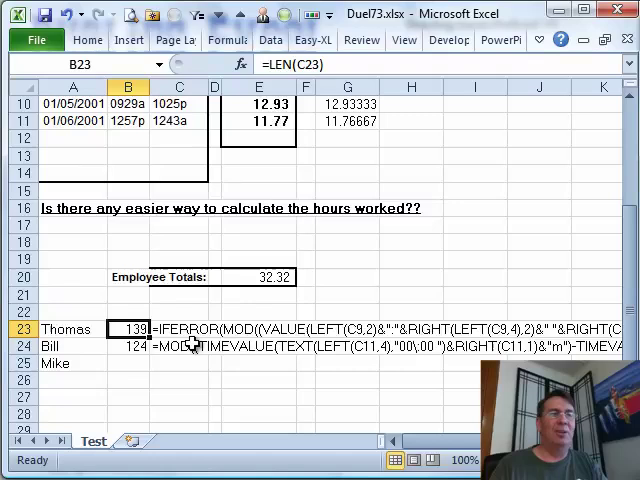
pyautogui.scroll(3)
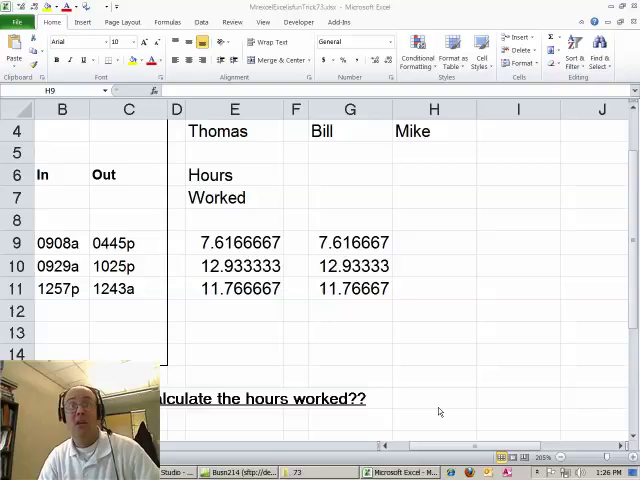
pyautogui.moveTo(256, 252)
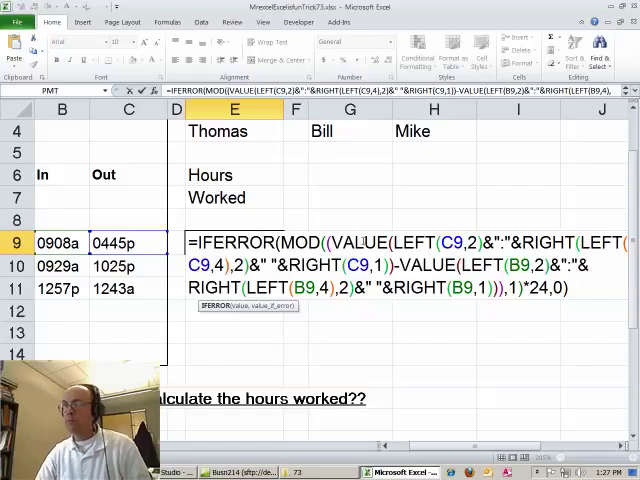
pyautogui.moveTo(516, 220)
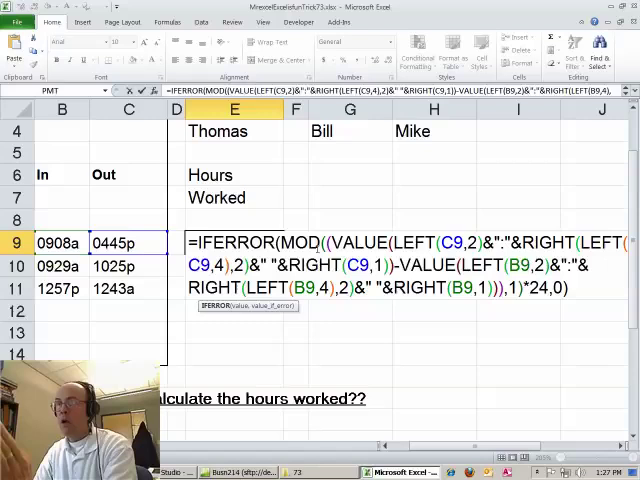
# - In the answers workbook, hide Thomas's and Bill's result columns D:G, leaving Mike's column
pyautogui.press('Enter')
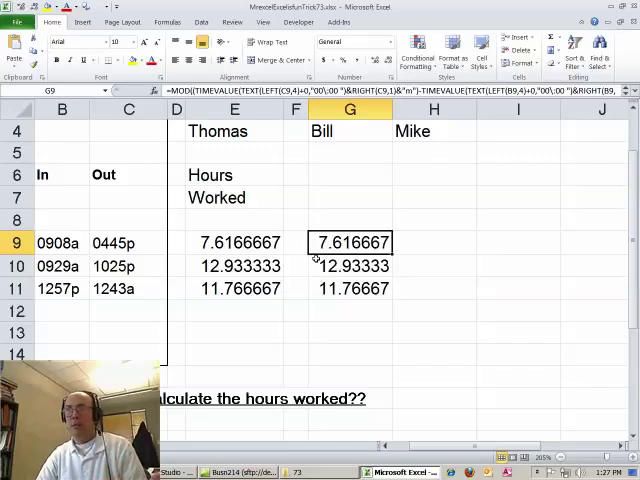
pyautogui.moveTo(418, 238)
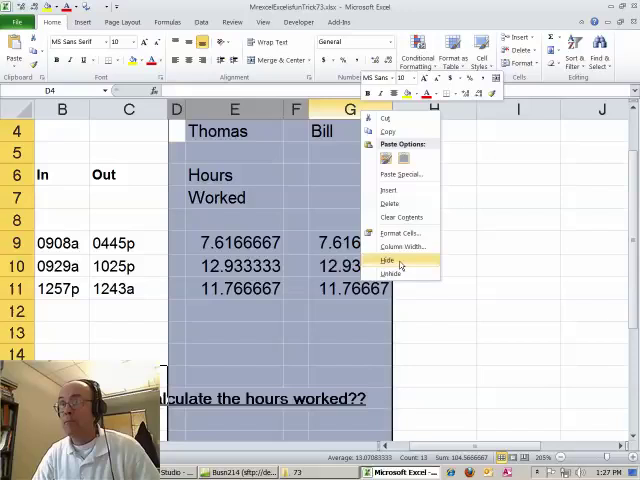
pyautogui.click(386, 260)
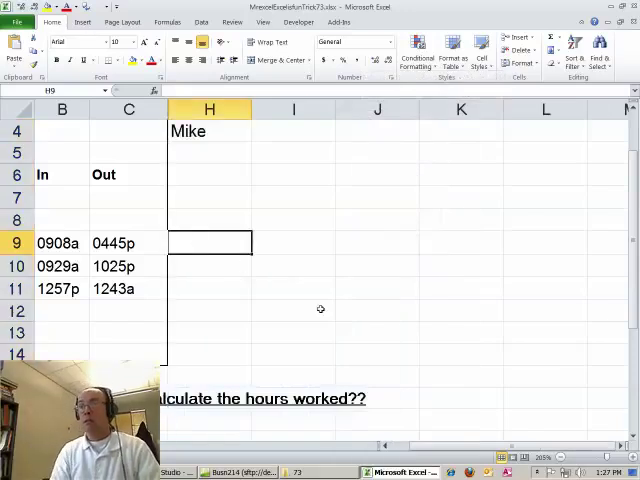
# - Start H9 with =TEXT(LEFT(B9,4),"0\:00") converting the start time digits to 9:08
pyautogui.write('=')
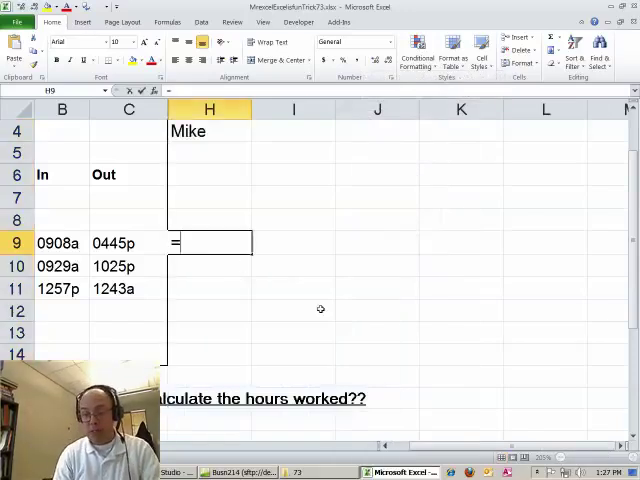
pyautogui.write('text')
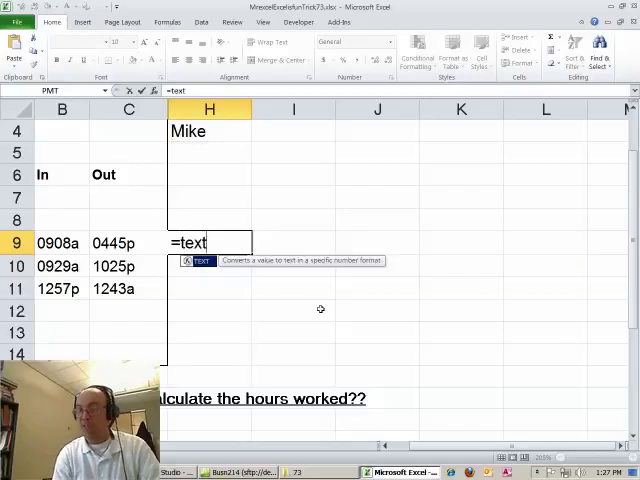
pyautogui.write('(')
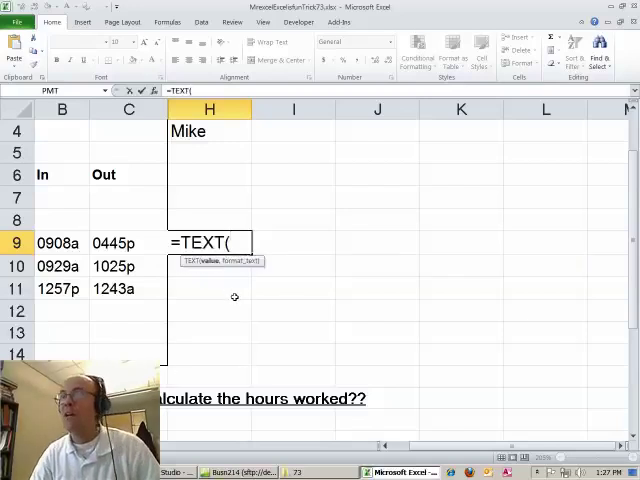
pyautogui.write('LEFT(')
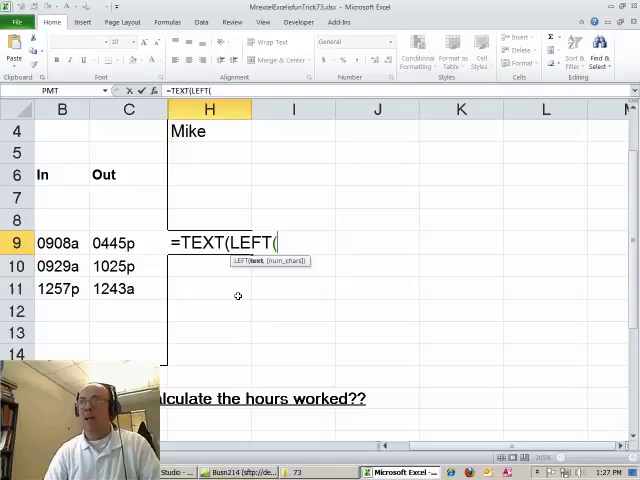
pyautogui.click(62, 244)
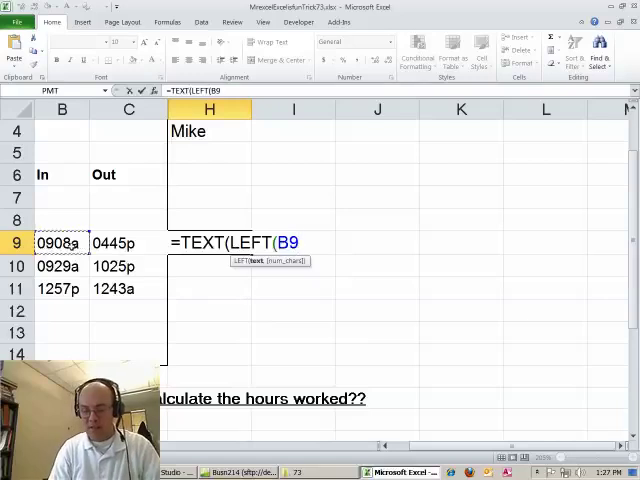
pyautogui.write(',4)"')
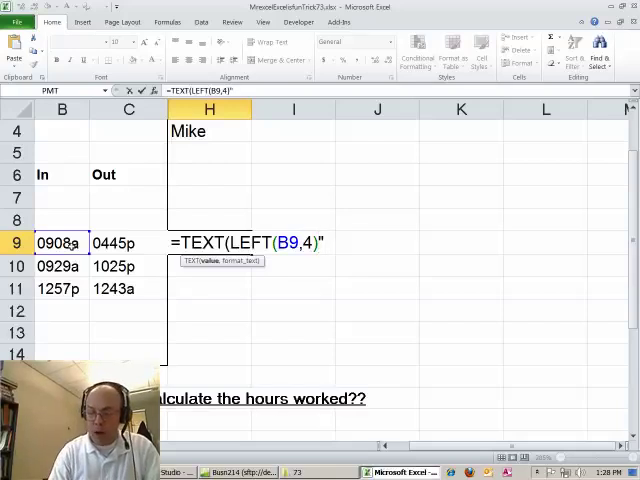
pyautogui.write('0')
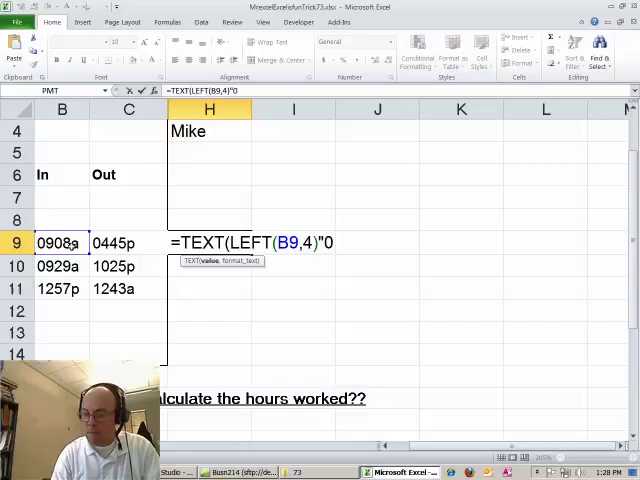
pyautogui.write('\\')
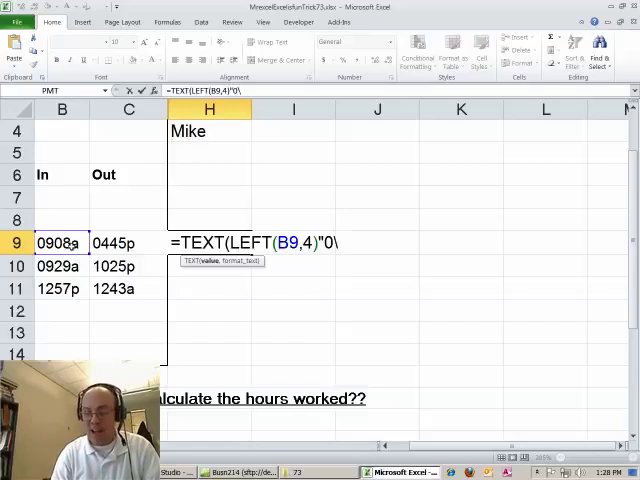
pyautogui.write(':')
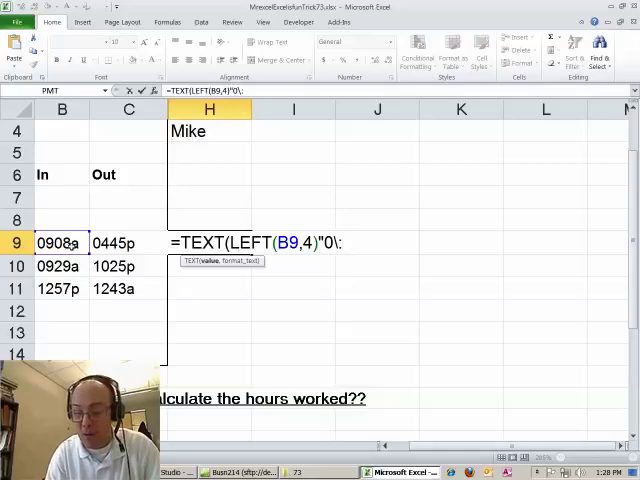
pyautogui.write('00")')
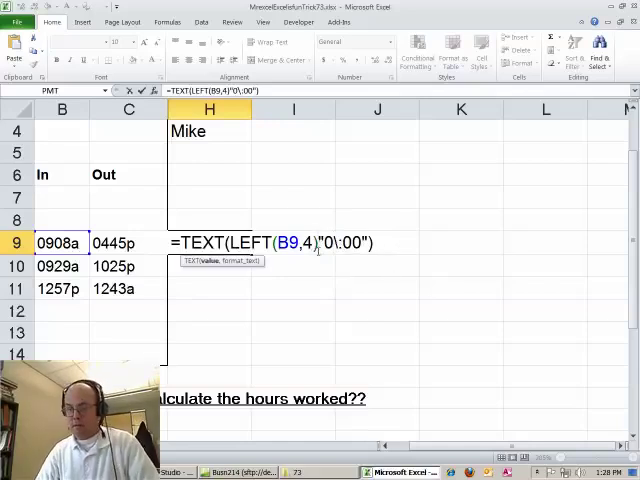
pyautogui.press('Enter')
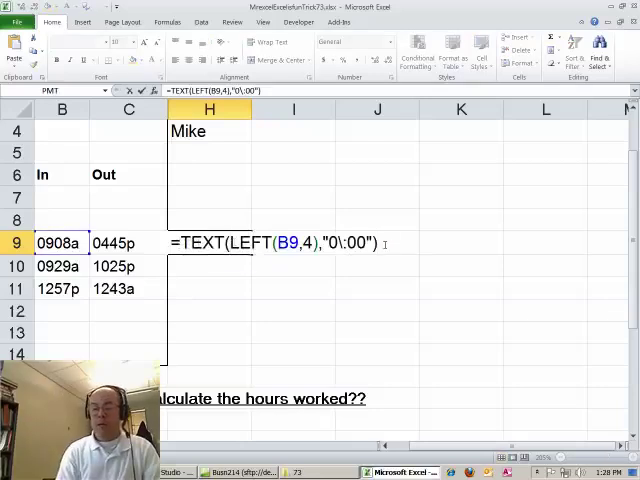
# - Append &RIGHT(B9,1)&"m" so H9 reads 0908a as the text 9:08am
pyautogui.write('&"')
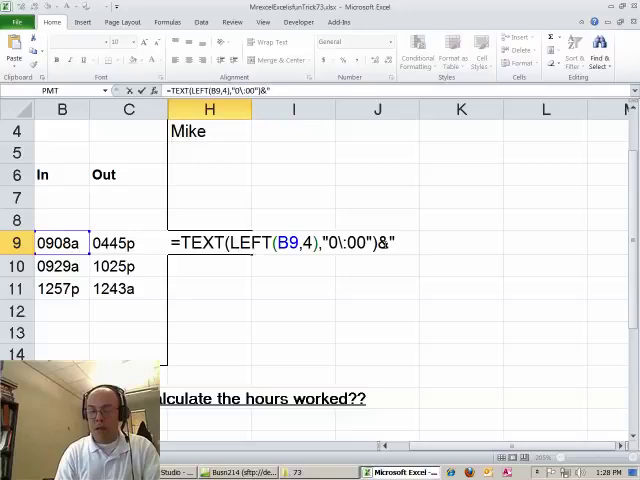
pyautogui.write('RIGHT(B9,1')
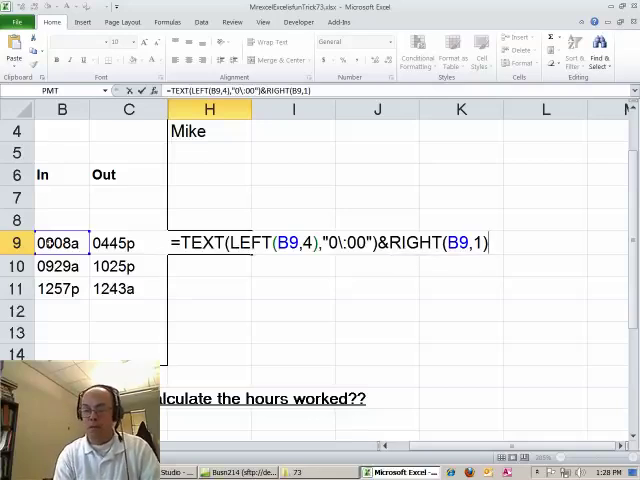
pyautogui.write('&"')
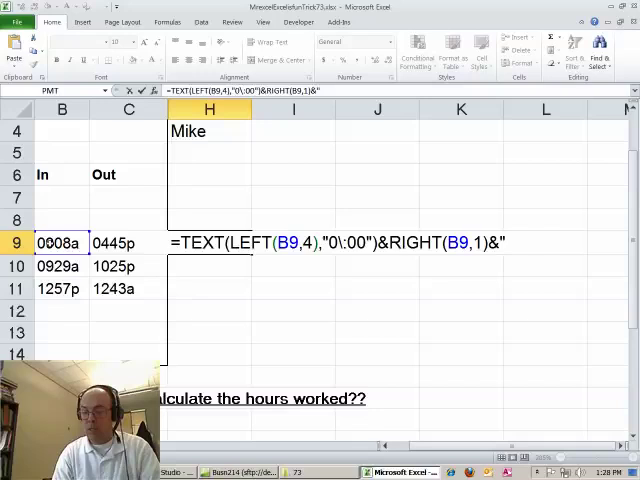
pyautogui.press('Enter')
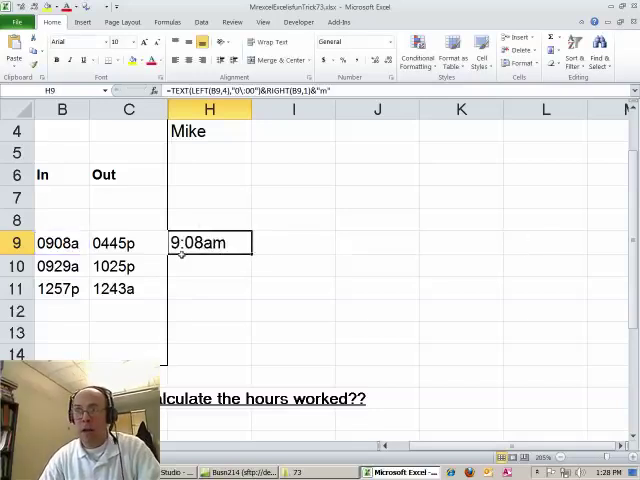
pyautogui.moveTo(190, 204)
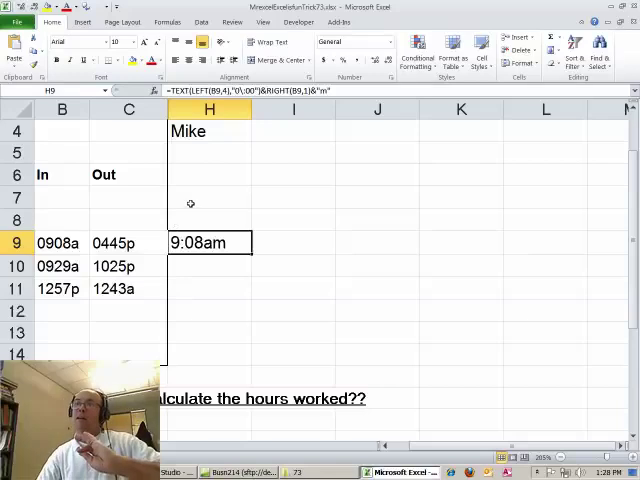
pyautogui.moveTo(258, 252)
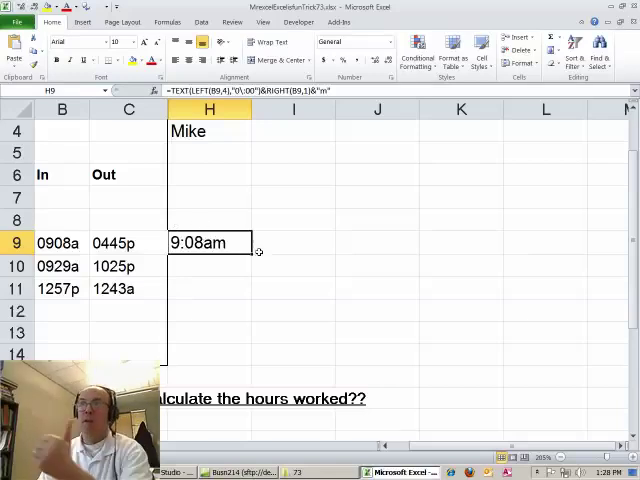
pyautogui.moveTo(196, 244)
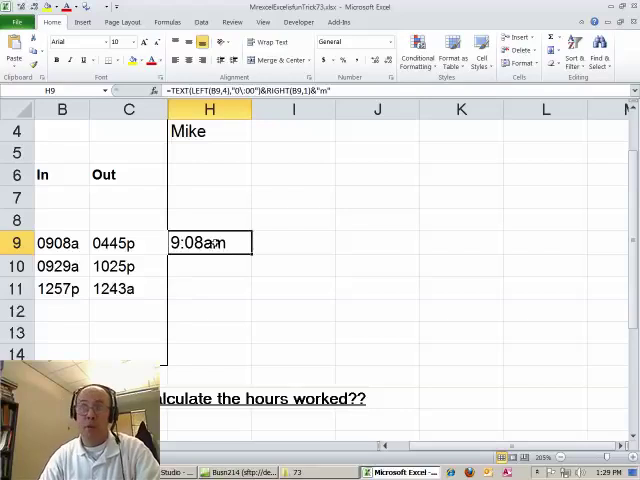
# - Wrap H9's TEXT expression in parentheses and add +0, coercing 9:08am to 0.380556
pyautogui.doubleClick(210, 242)
pyautogui.write('(')
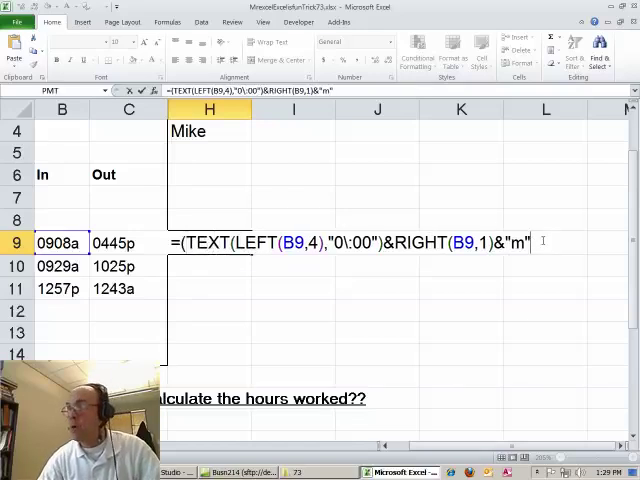
pyautogui.write('+')
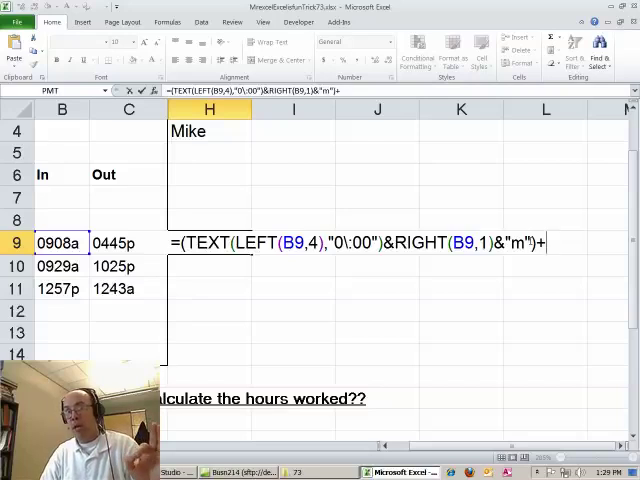
pyautogui.write('.')
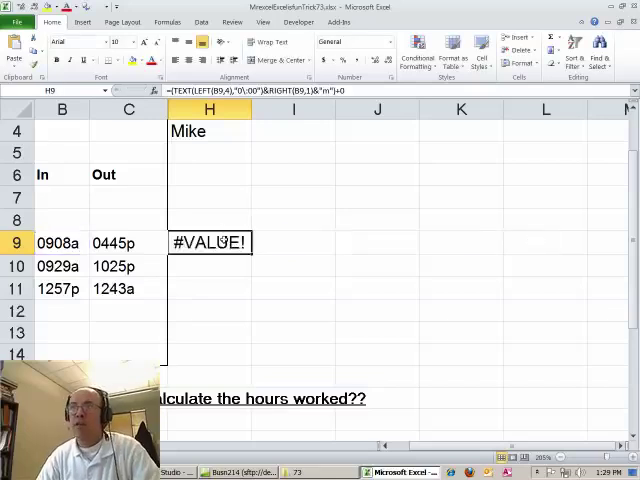
pyautogui.doubleClick(210, 242)
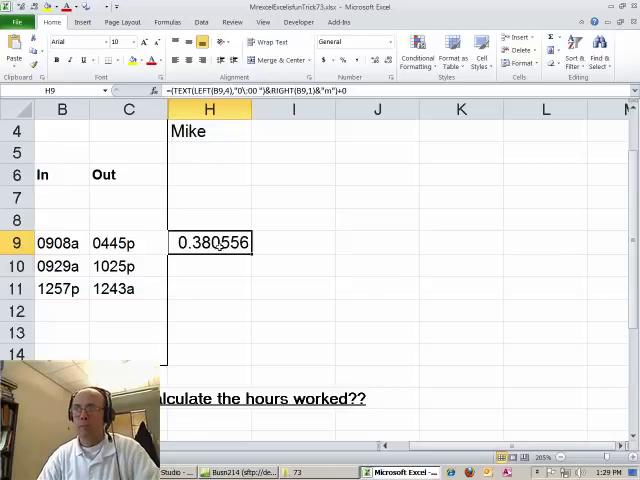
# - Make H9:H11 subtract the B9 In-time conversion from the Out time, giving 0.317361, 0.538889, -0.50972
pyautogui.doubleClick(210, 242)
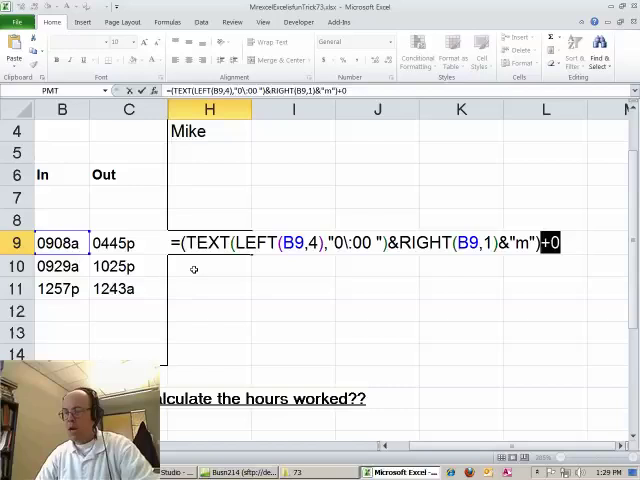
pyautogui.press('BackSpace')
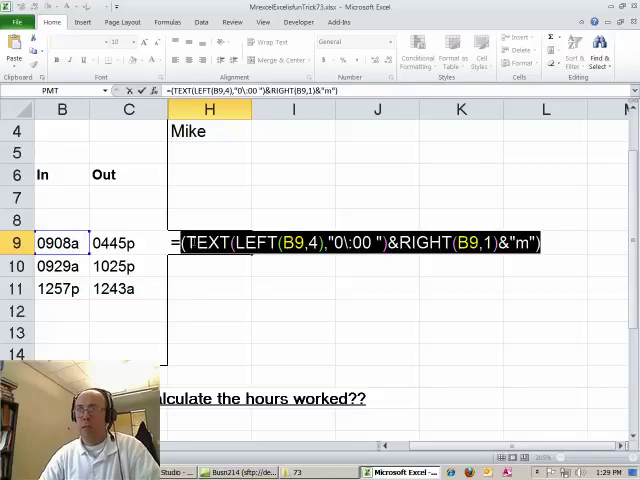
pyautogui.write('(TEXT(LEFT(B9,4),"0\\:00 ")&RIGHT(B9,1)&"m")')
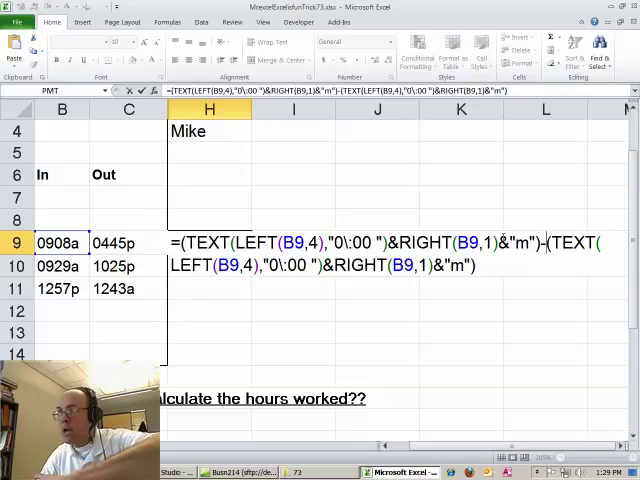
pyautogui.moveTo(520, 212)
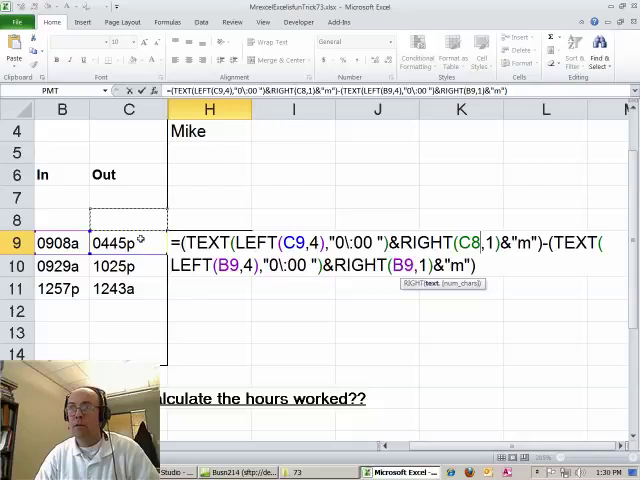
pyautogui.press('Enter')
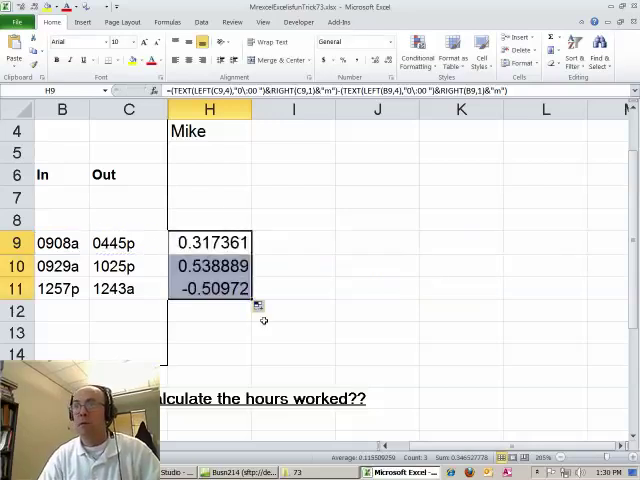
pyautogui.click(210, 288)
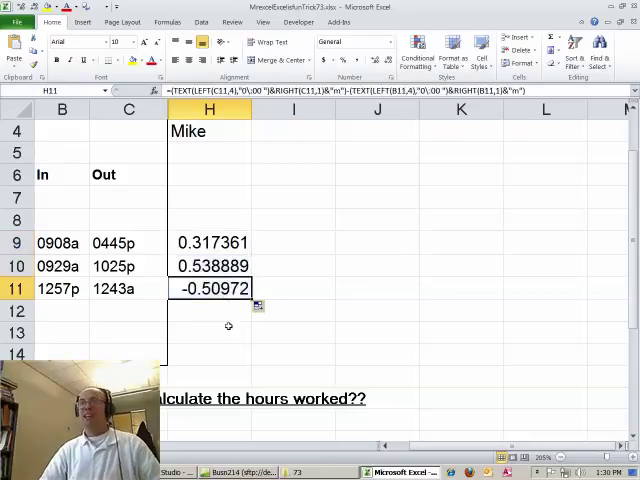
pyautogui.moveTo(212, 304)
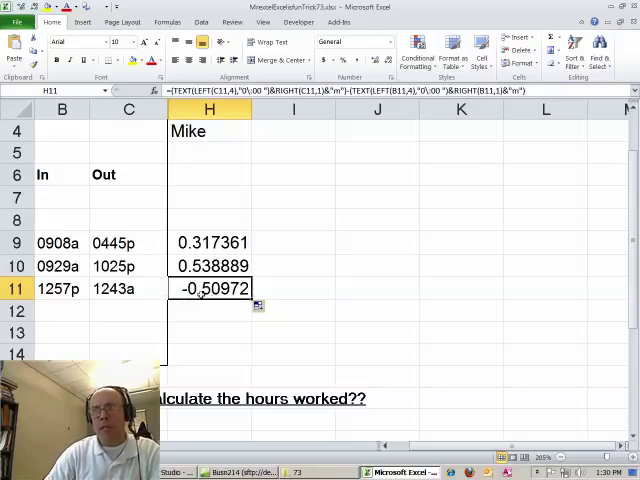
pyautogui.moveTo(94, 318)
pyautogui.write('=')
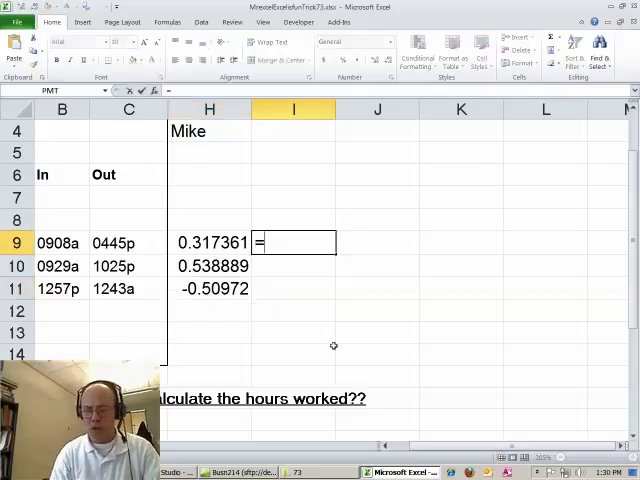
# - Enter =MOD(H9,1) in I9 and fill it down to I11, turning -0.50972 into 0.490278
pyautogui.write('MOD(')
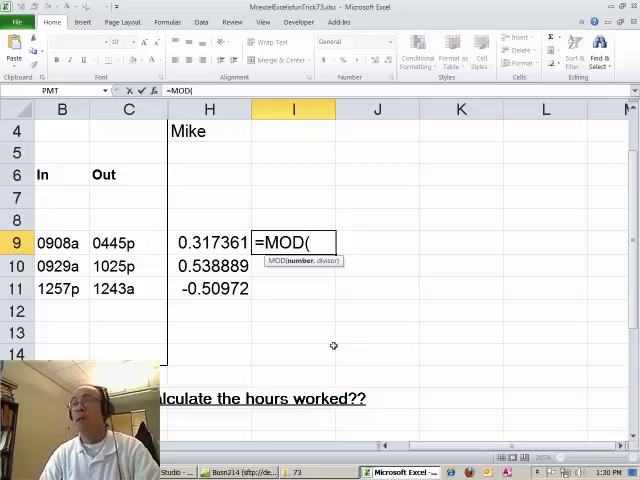
pyautogui.click(208, 242)
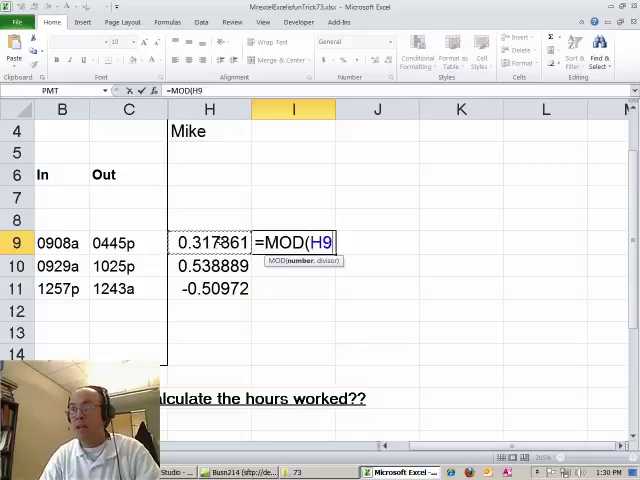
pyautogui.write(',1)')
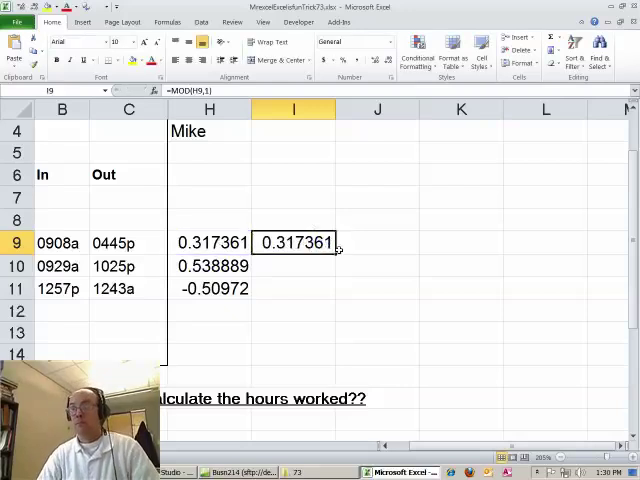
pyautogui.moveTo(292, 242); pyautogui.dragTo(292, 288)
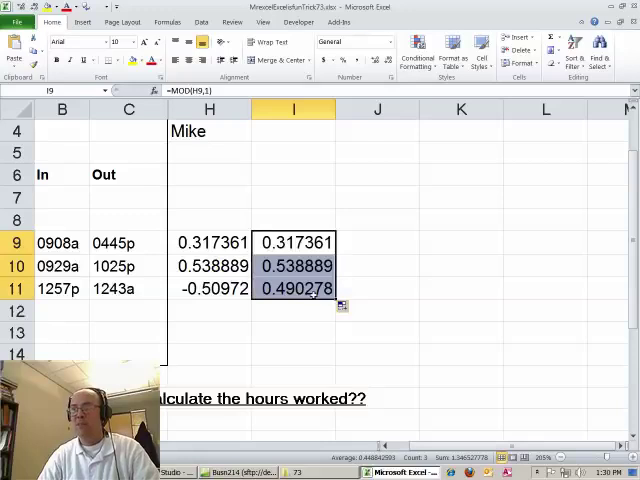
pyautogui.moveTo(308, 244)
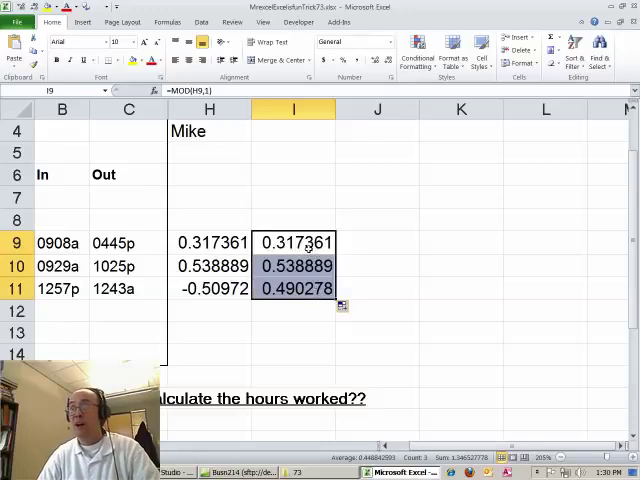
# - Reopen I9's formula and bring up the help article for the MOD function
pyautogui.doubleClick(292, 242)
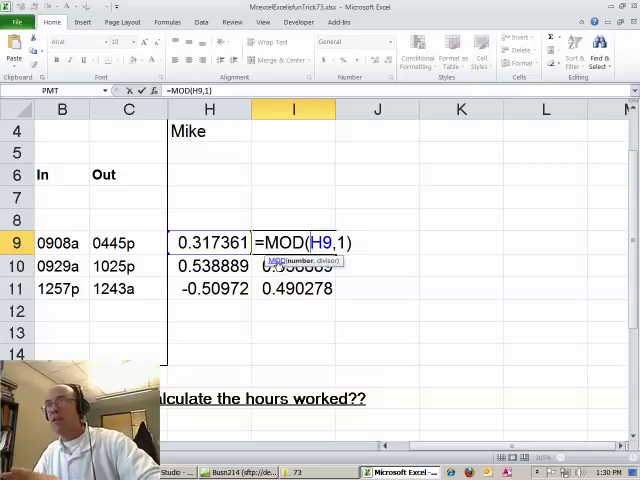
pyautogui.press('F1')
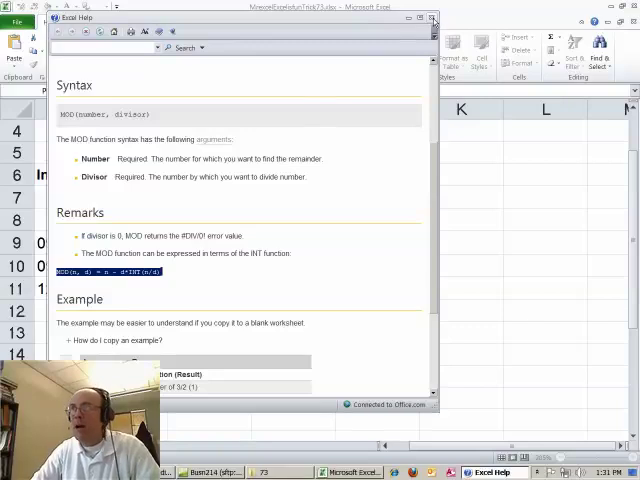
# - Close help, place the note MOD(n, d) = n - d*INT(n/d) near row 7, and begin a formula in J9
pyautogui.click(424, 18)
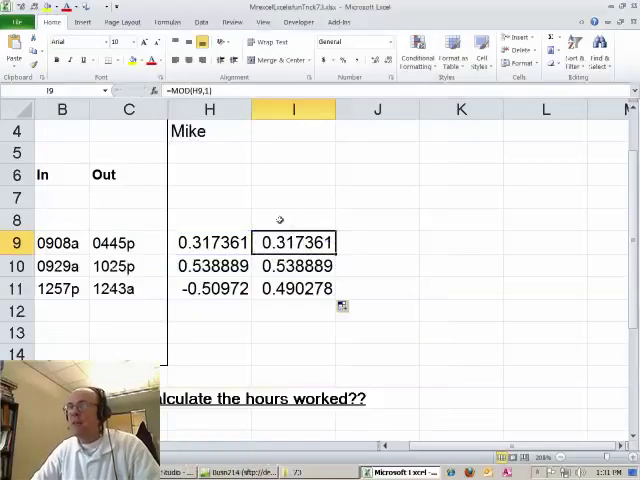
pyautogui.click(292, 196)
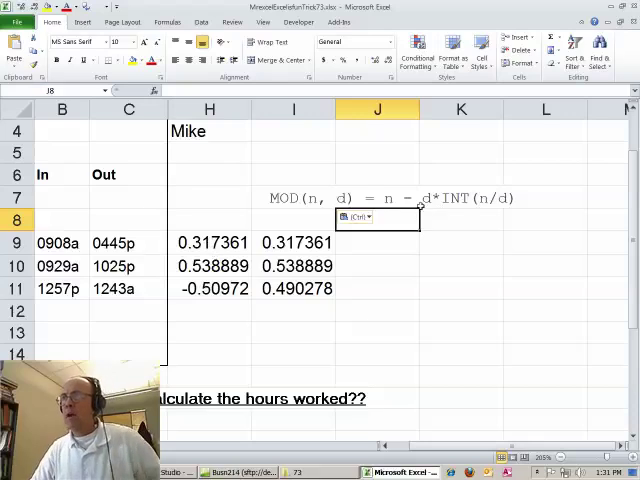
pyautogui.moveTo(480, 198)
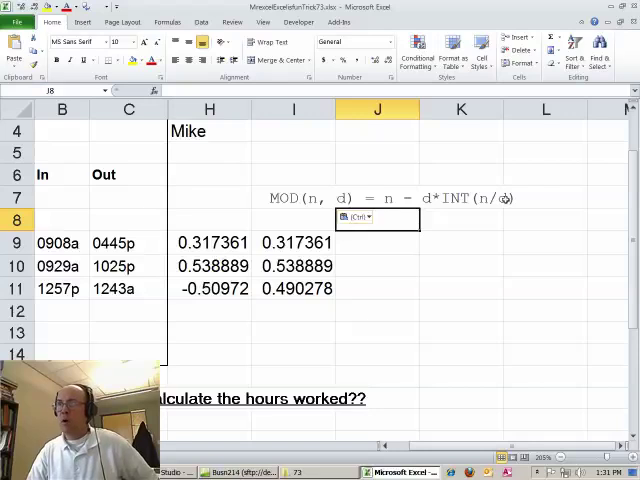
pyautogui.click(376, 242)
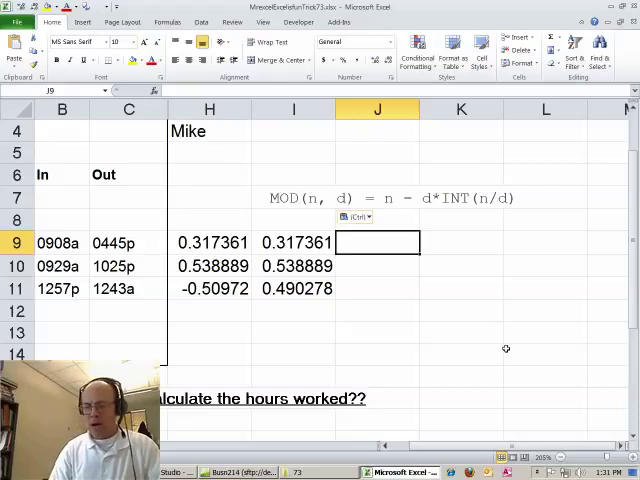
pyautogui.write('=')
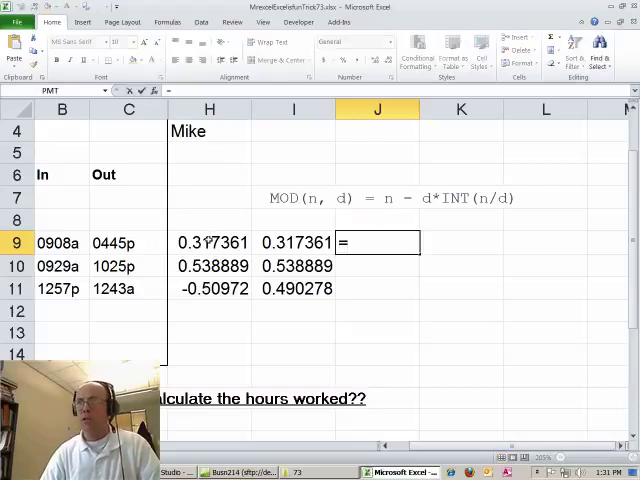
# - Fill J9:J11 with =H9, then change J9 to =INT(H9/1) and review the integer results
pyautogui.press('Enter')
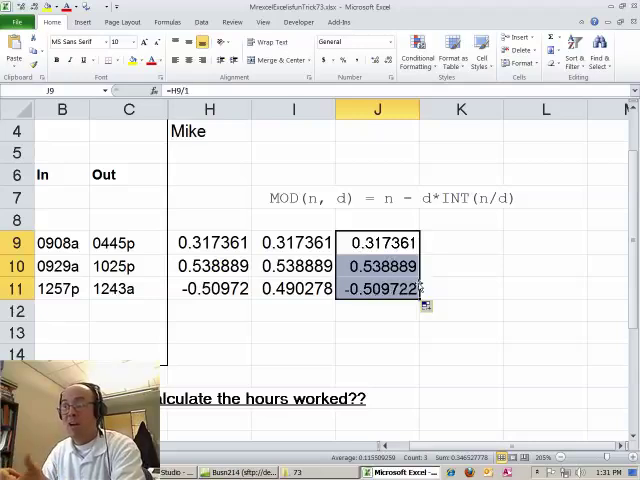
pyautogui.doubleClick(376, 242)
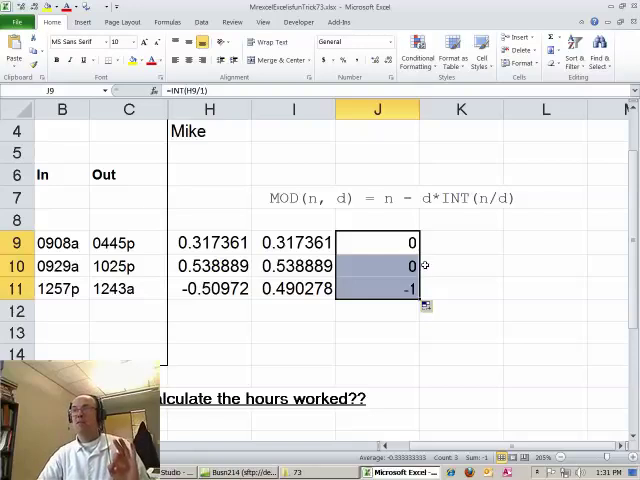
pyautogui.doubleClick(376, 242)
pyautogui.write('1*')
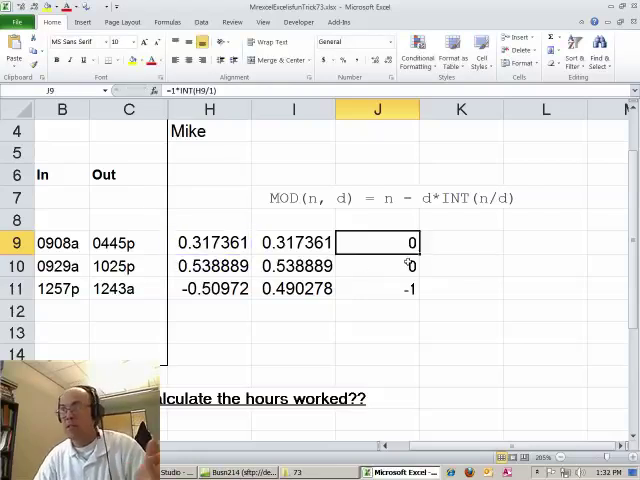
pyautogui.moveTo(376, 242); pyautogui.dragTo(376, 288)
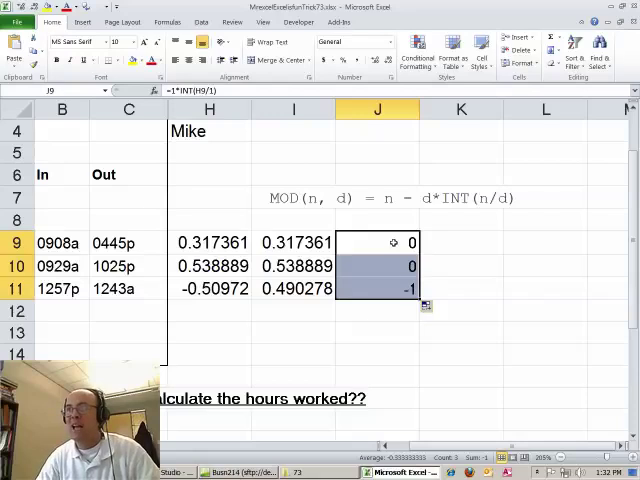
# - Extend J9 to =H9-1*INT(H9/1) and fill down to J11, matching I11's 0.490278
pyautogui.doubleClick(376, 242)
pyautogui.write('H9-')
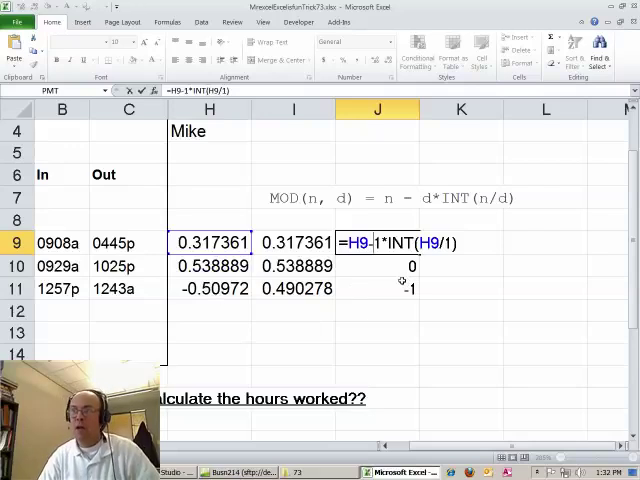
pyautogui.press('Enter')
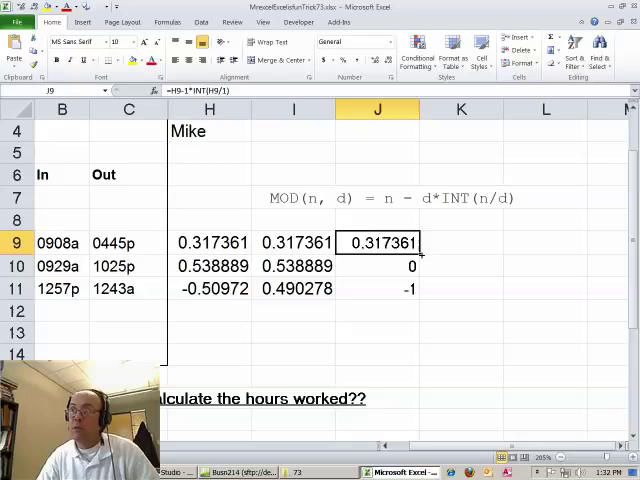
pyautogui.moveTo(376, 242); pyautogui.dragTo(376, 288)
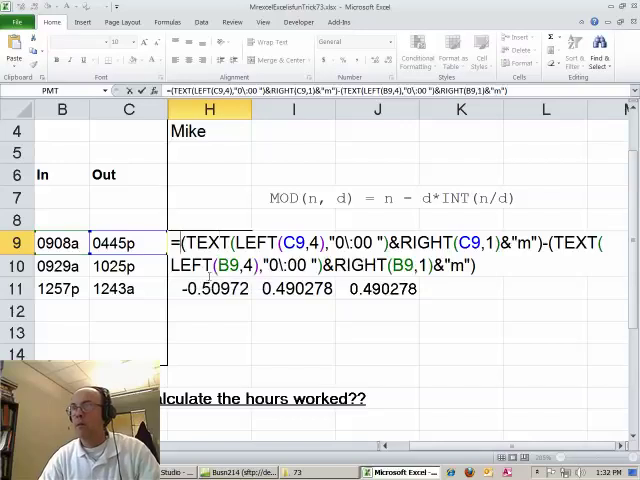
# - Wrap H9's Out-minus-In text-time formula inside MOD(…,1)
pyautogui.write('mod(')
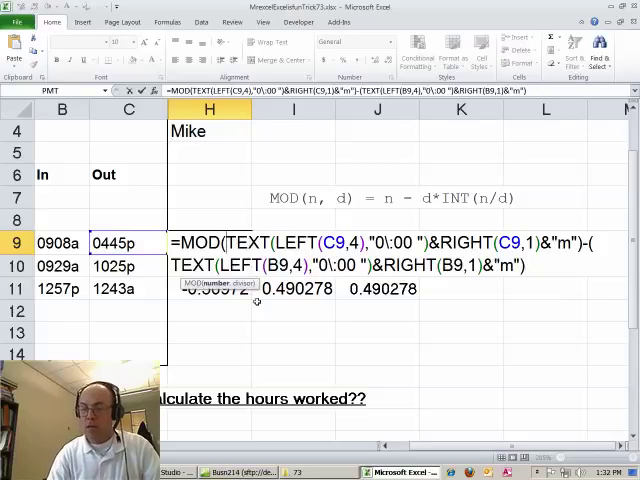
pyautogui.write('(')
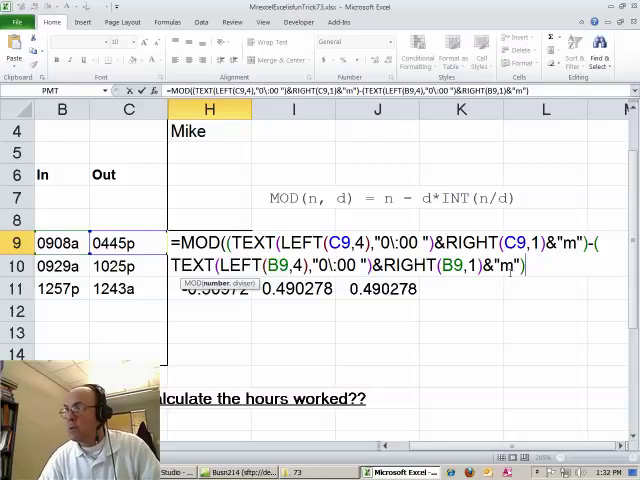
pyautogui.write(',1)')
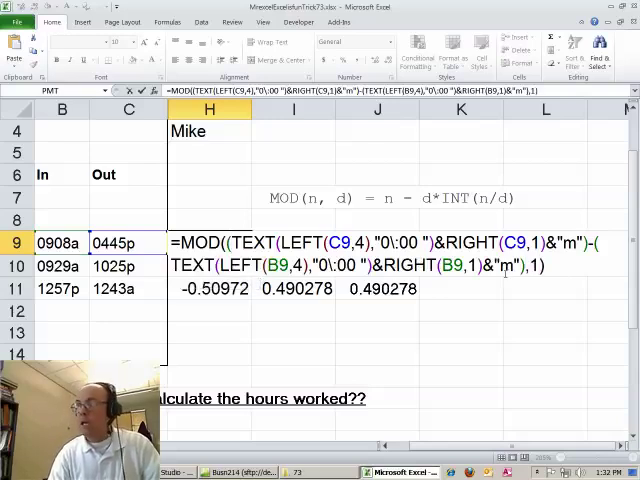